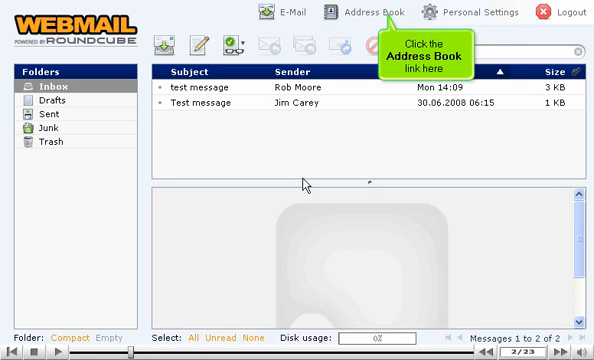
- Open the Address Book from the top of the Webmail page to view saved contacts
{"action": "left_click", "coordinate": [367, 12]}
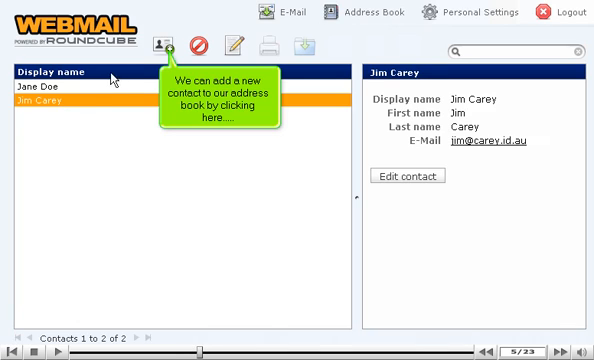
{"action": "left_click", "coordinate": [162, 42]}
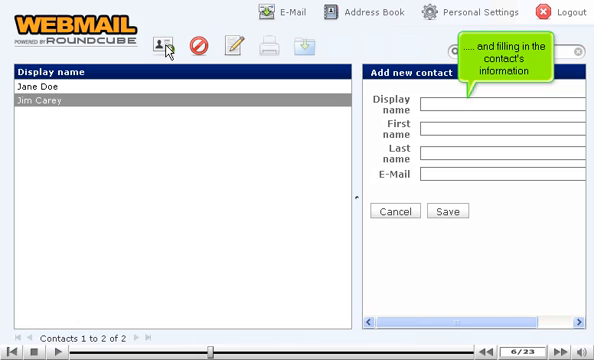
{"action": "type", "text": "J"}
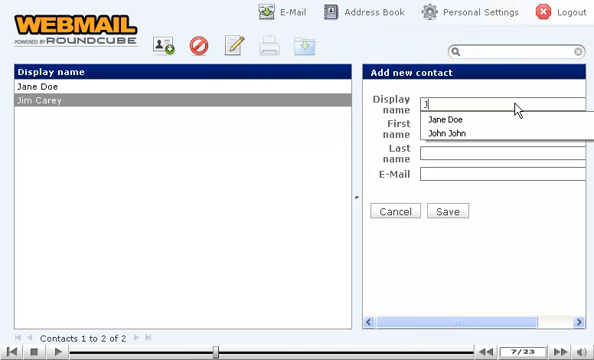
{"action": "type", "text": "immy John"}
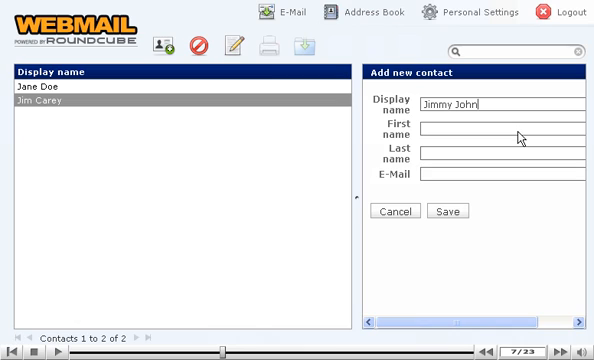
{"action": "type", "text": "Jimmy"}
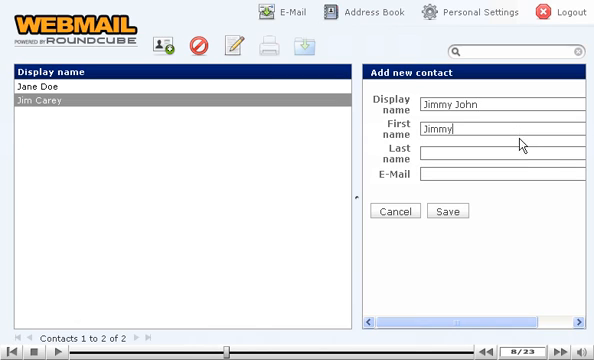
{"action": "type", "text": "John"}
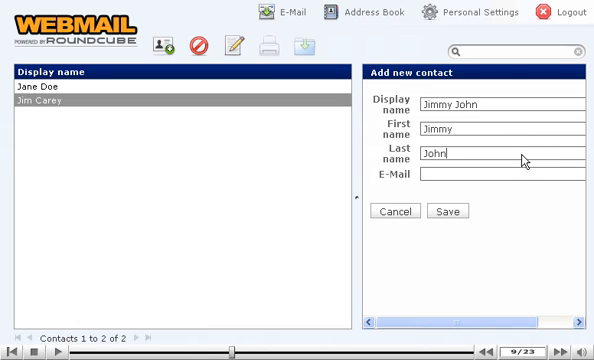
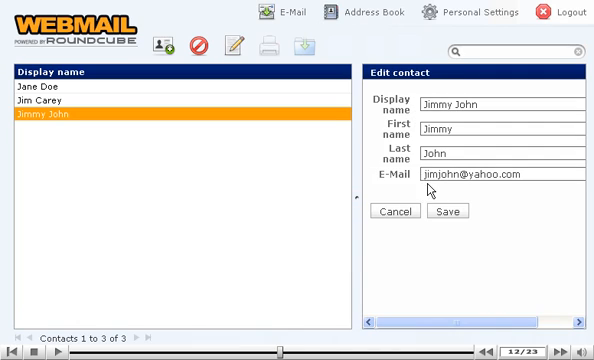
{"action": "left_click", "coordinate": [445, 211]}
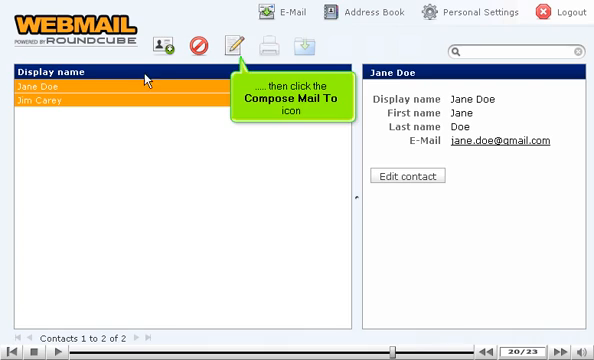
- Compose a new email to the selected contacts Jane Doe and Jim Carey
{"action": "left_click", "coordinate": [233, 52]}
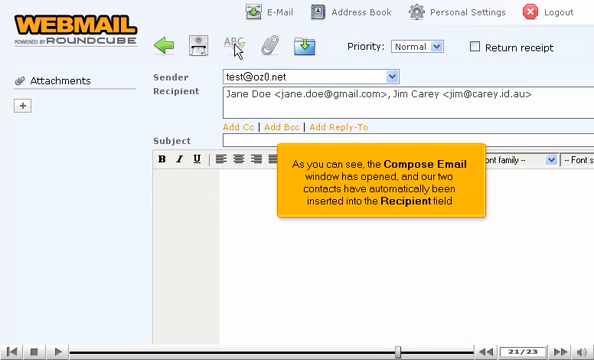